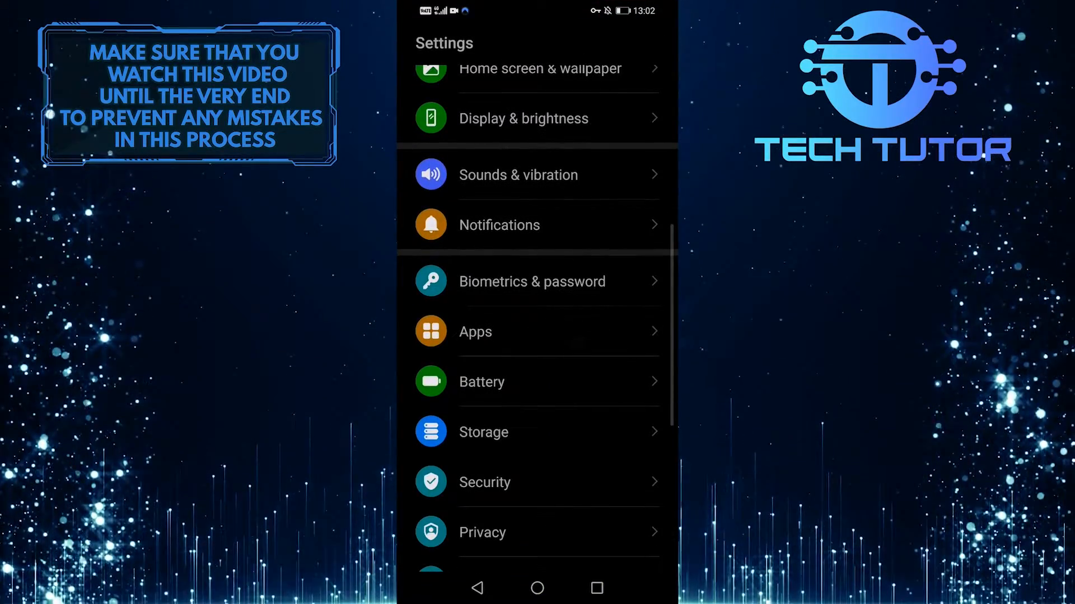
- Clear Facebook's 7.82 MB cache from its Storage page so it reads 0 B
click(475, 331)
text(faceboo)
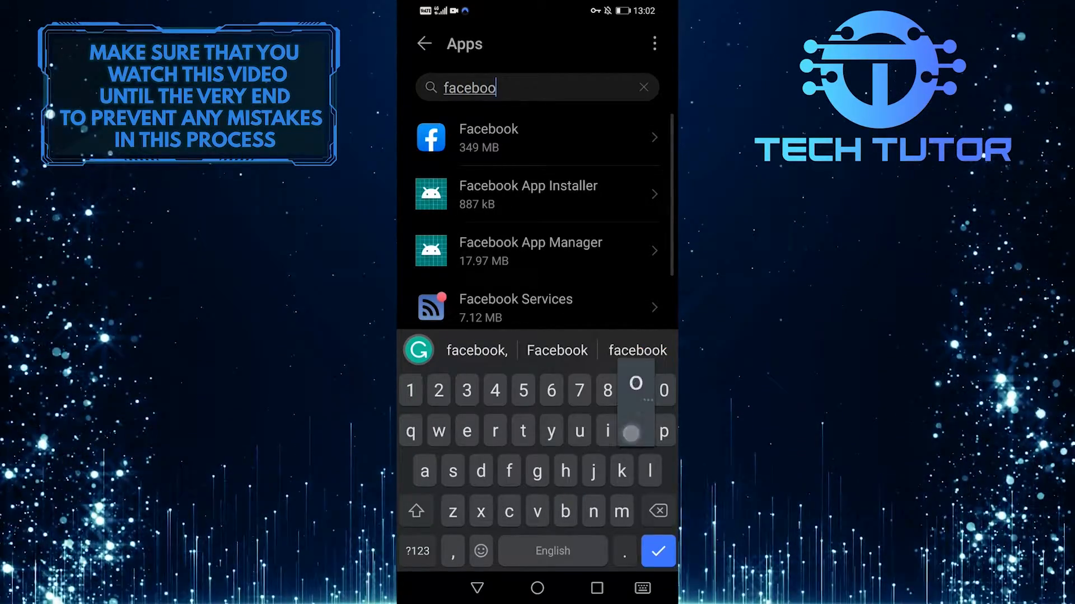
click(488, 138)
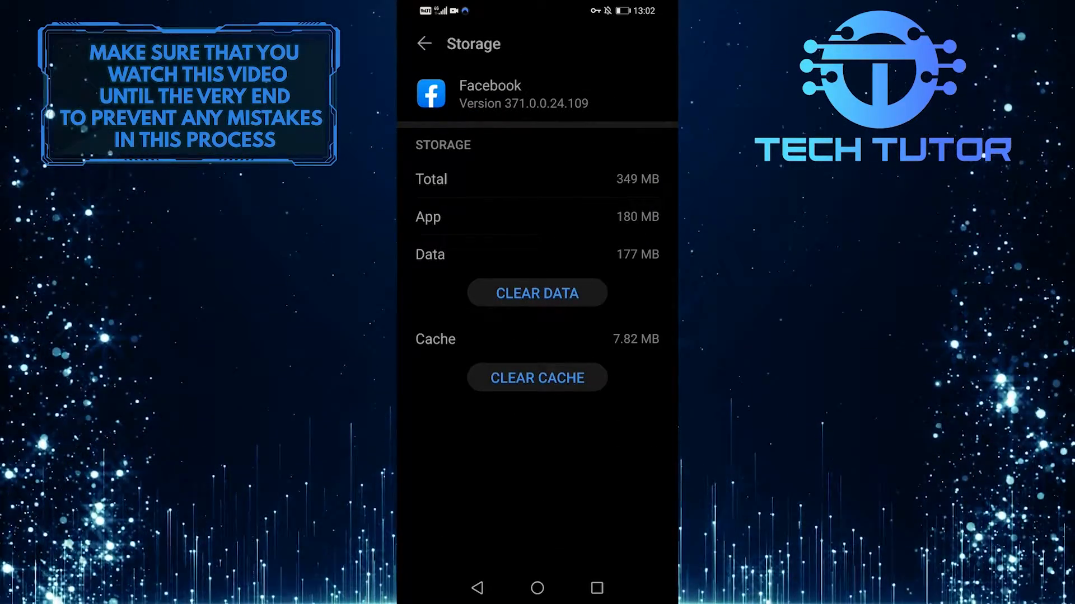
click(537, 377)
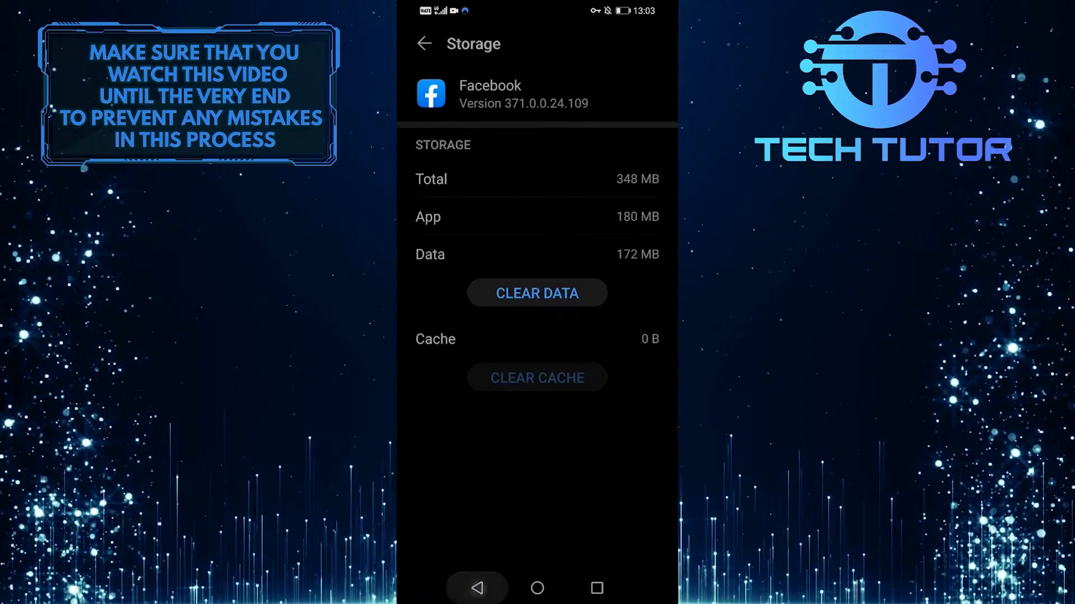
- Search apps for '8 ball' and clear 8 Ball Pool's 4.73 MB cache
click(424, 44)
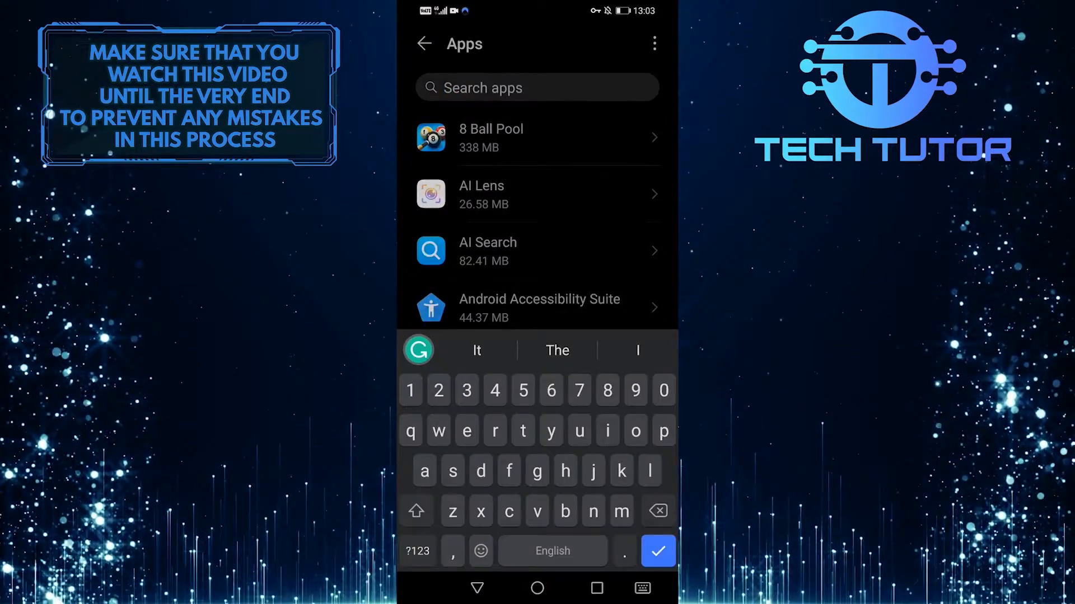
text(8 ball)
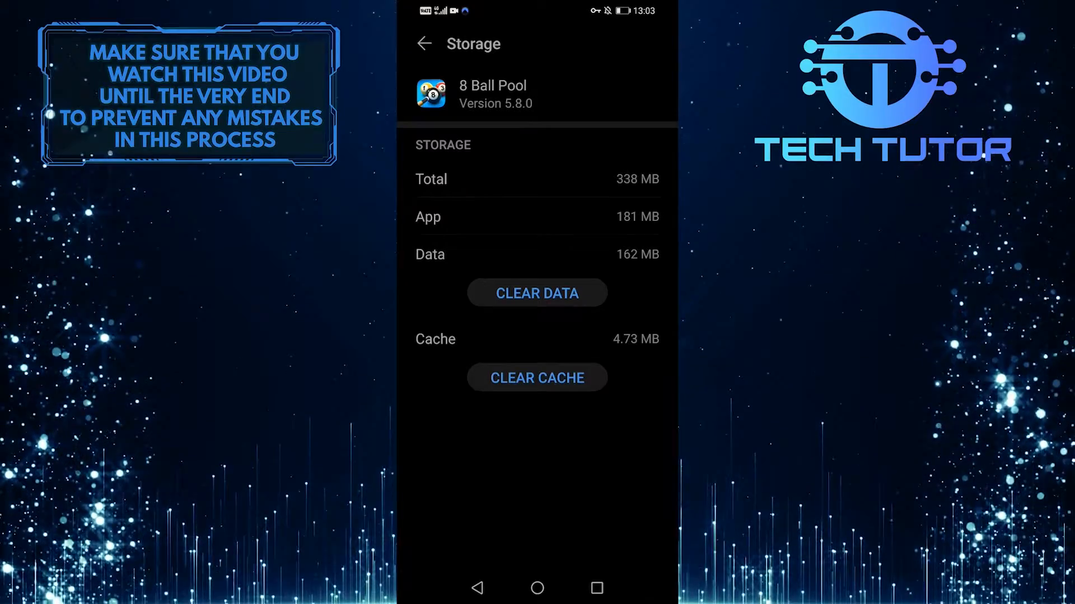
click(536, 377)
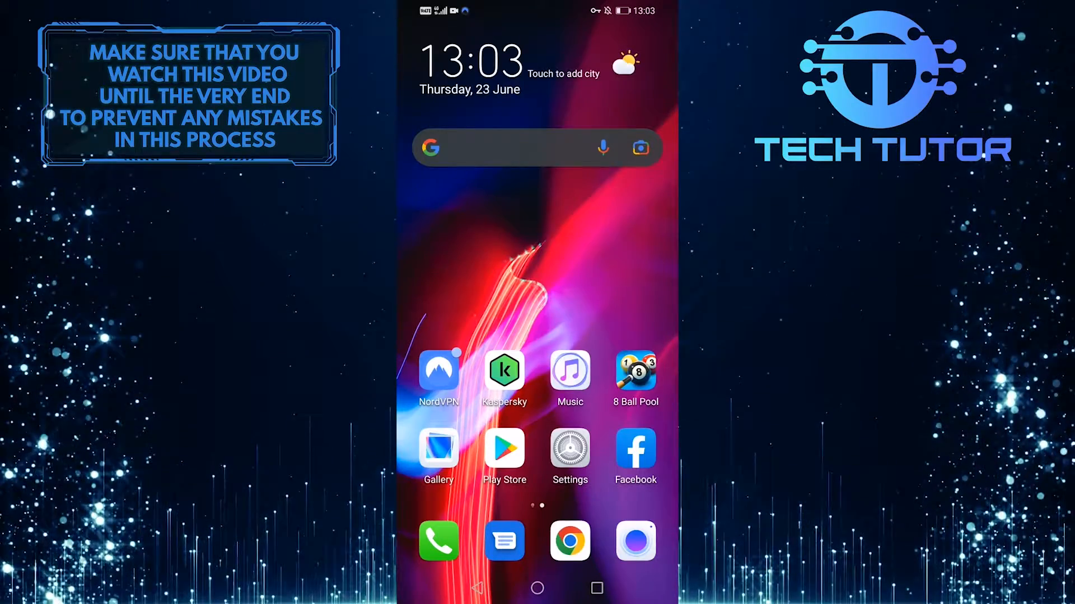
- Launch 8 Ball Pool, close the Spin and Win wheel, and reach the in-game Settings page
click(634, 376)
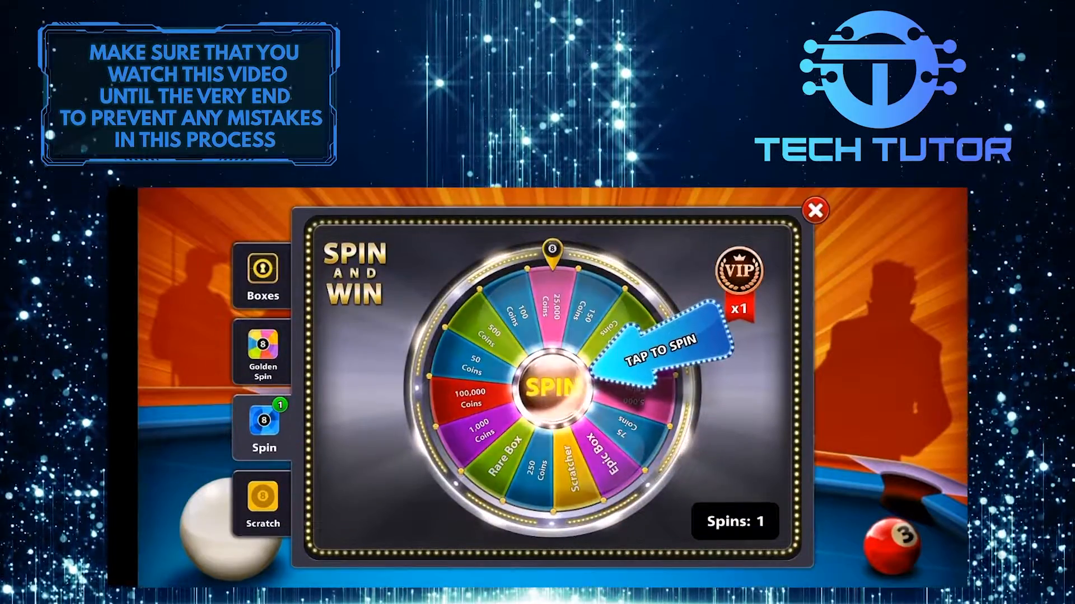
click(814, 209)
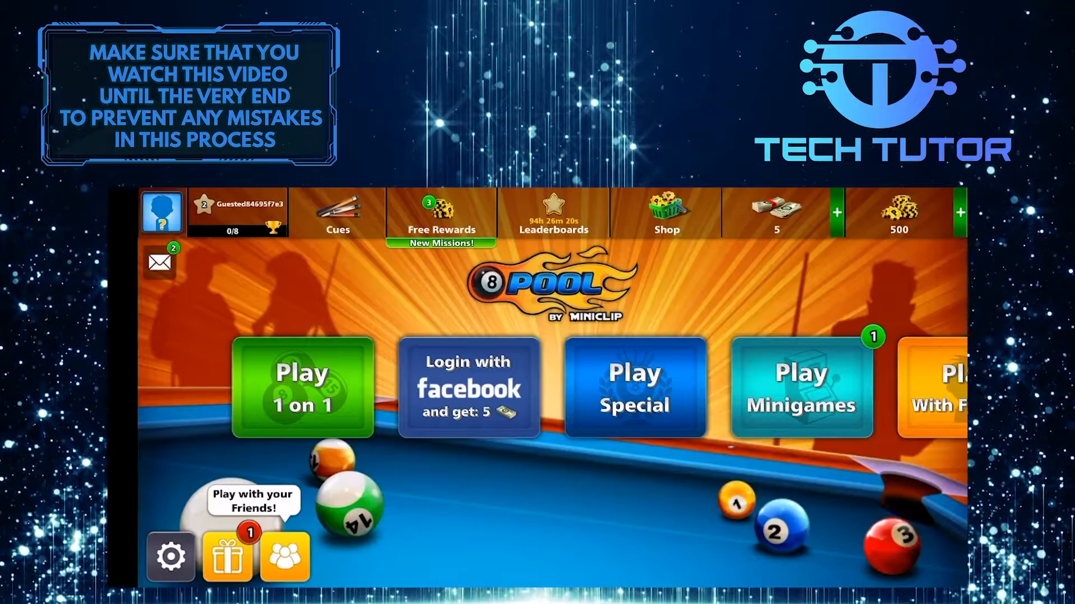
click(169, 555)
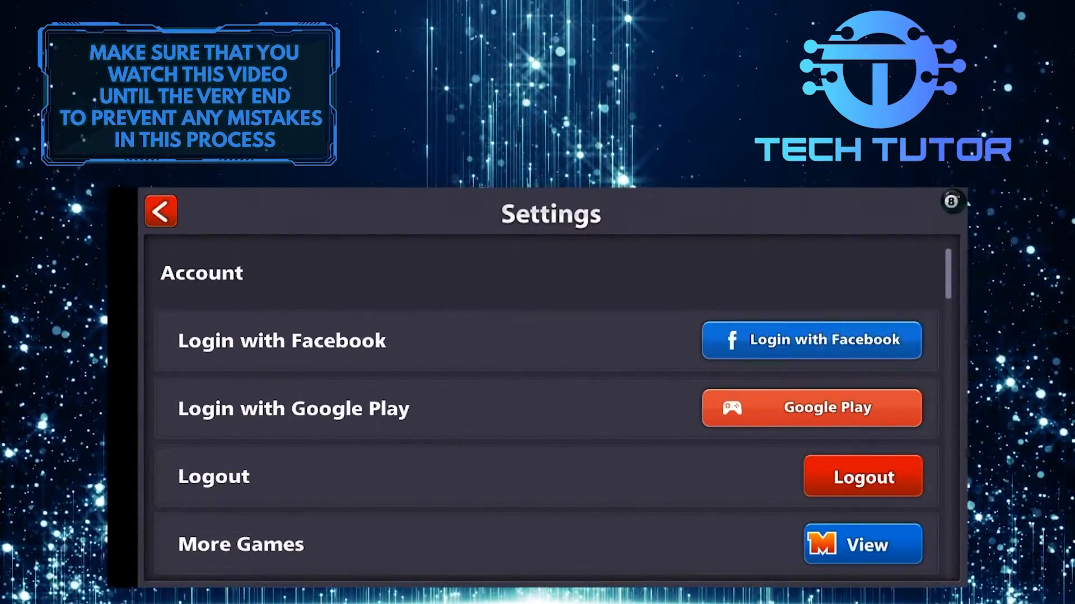
- Log in with Facebook and continue through the access prompt, replacing the guest profile
click(811, 407)
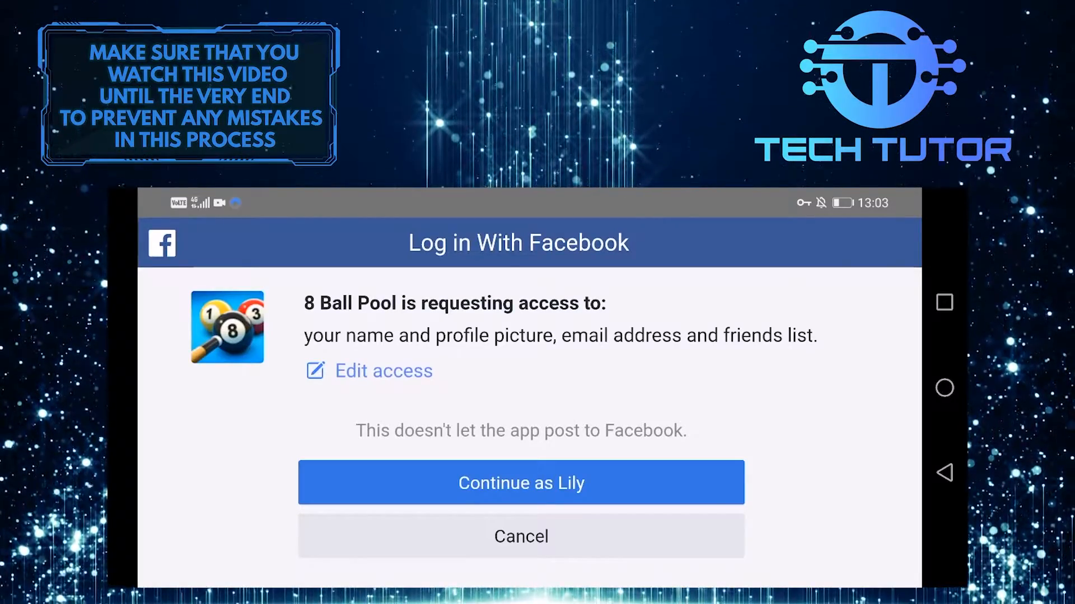
click(520, 482)
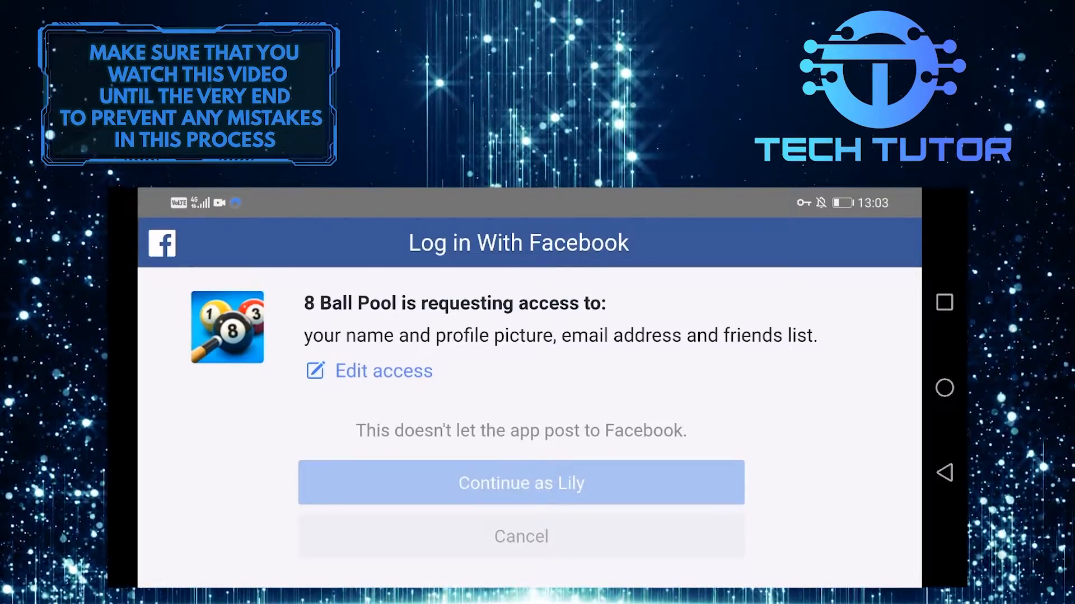
click(520, 483)
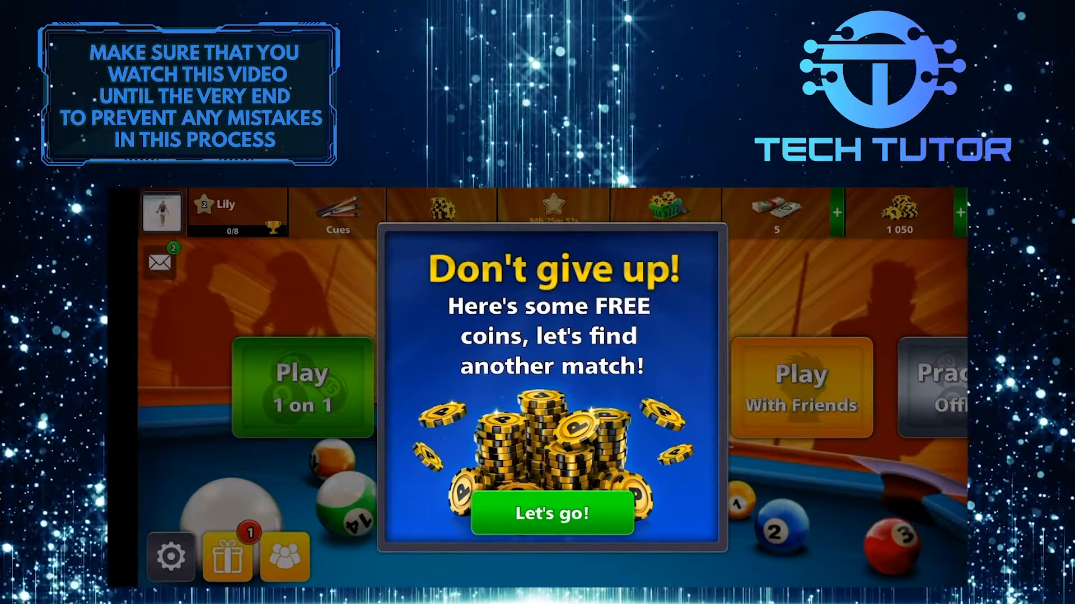
- Accept the free coins with Let's go! and view the profile showing Lily's Facebook name and picture
click(551, 513)
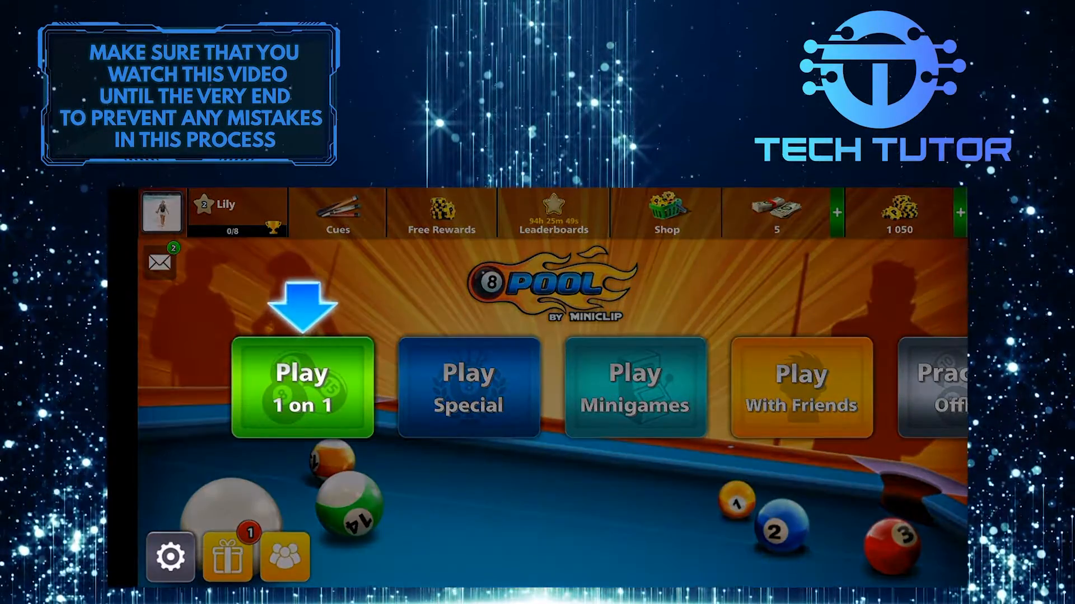
click(304, 388)
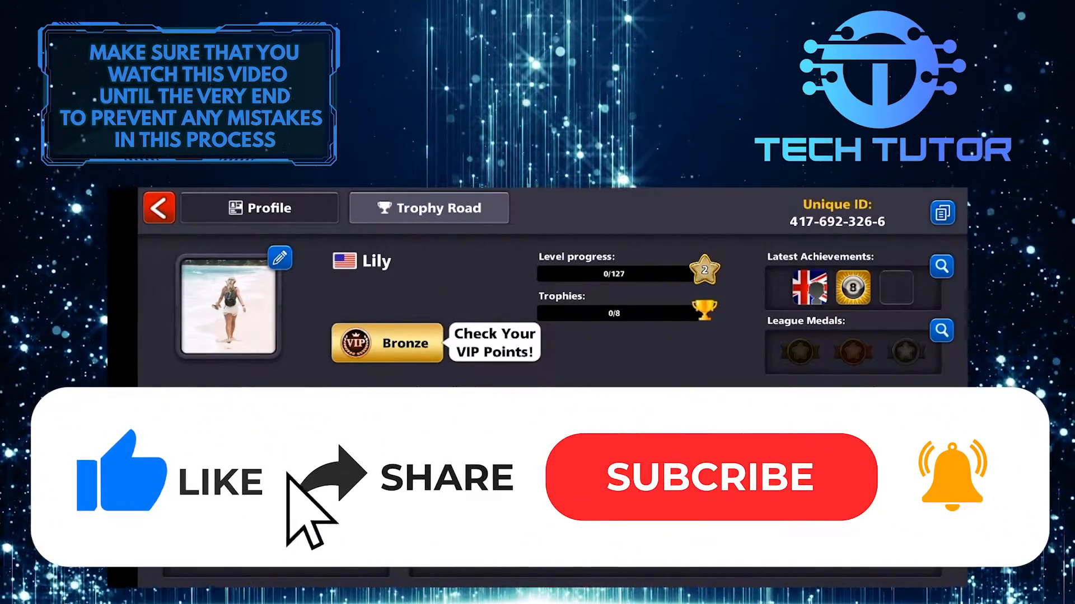
click(710, 478)
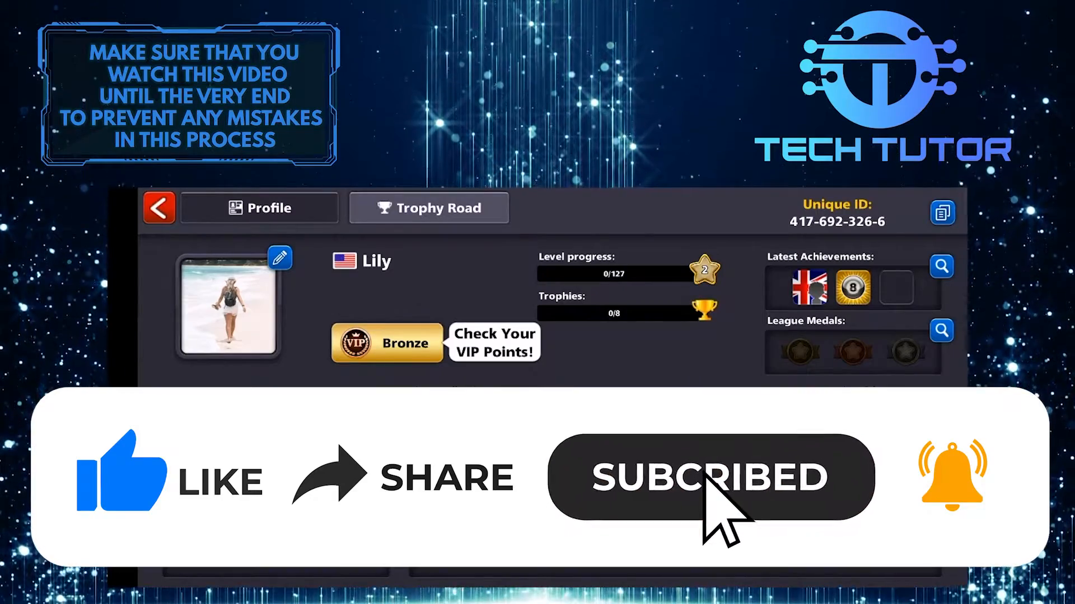